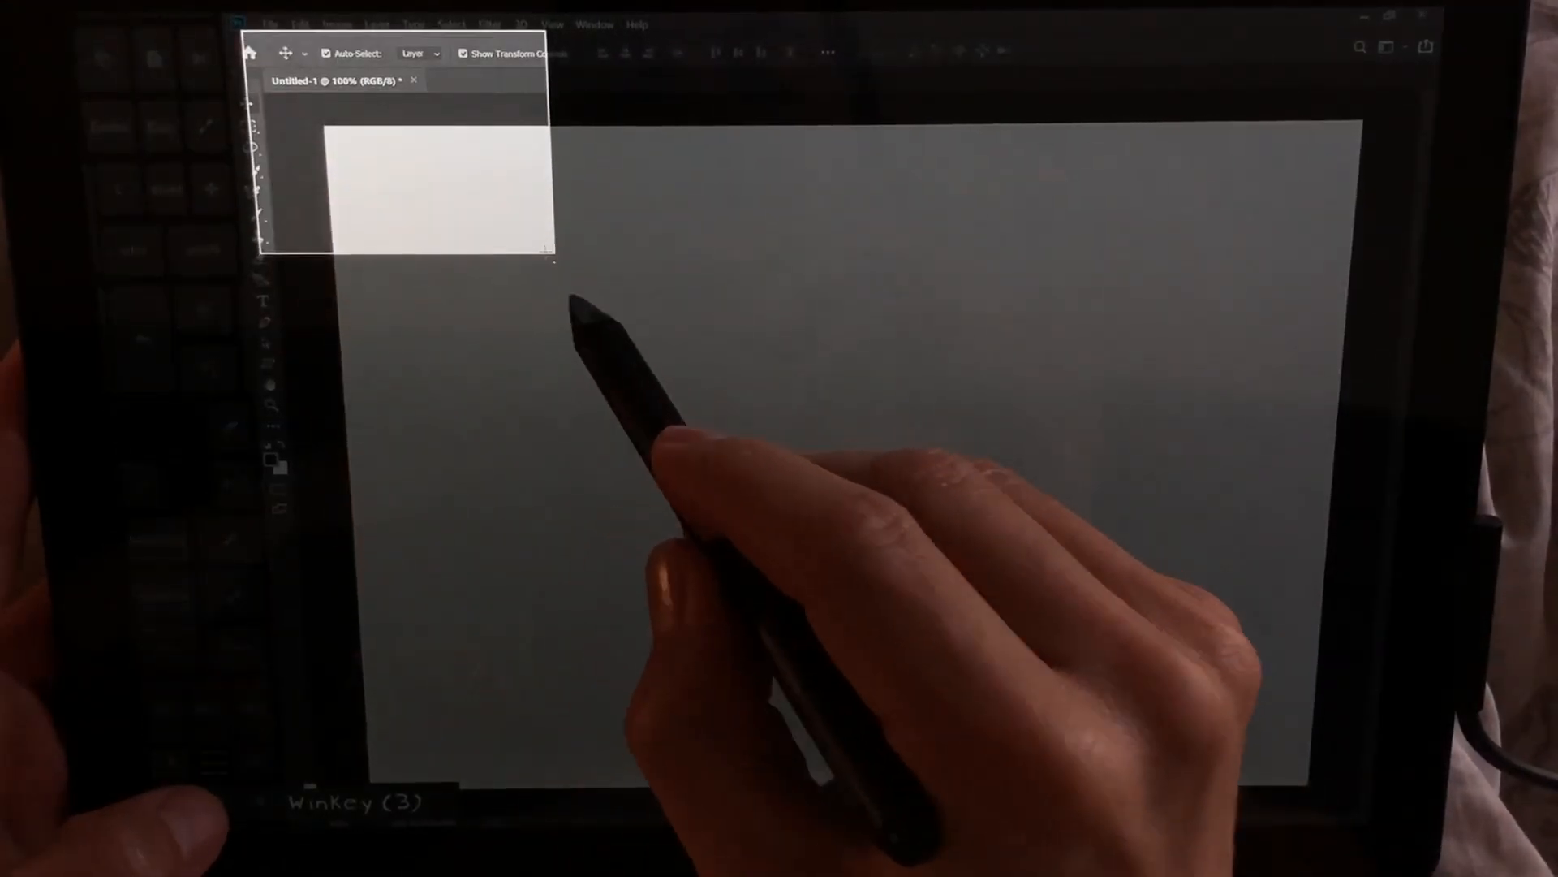
- Paste the captured Photoshop window screen grab onto the blank canvas as Layer 1
{"action": "key", "text": "ctrl+v"}
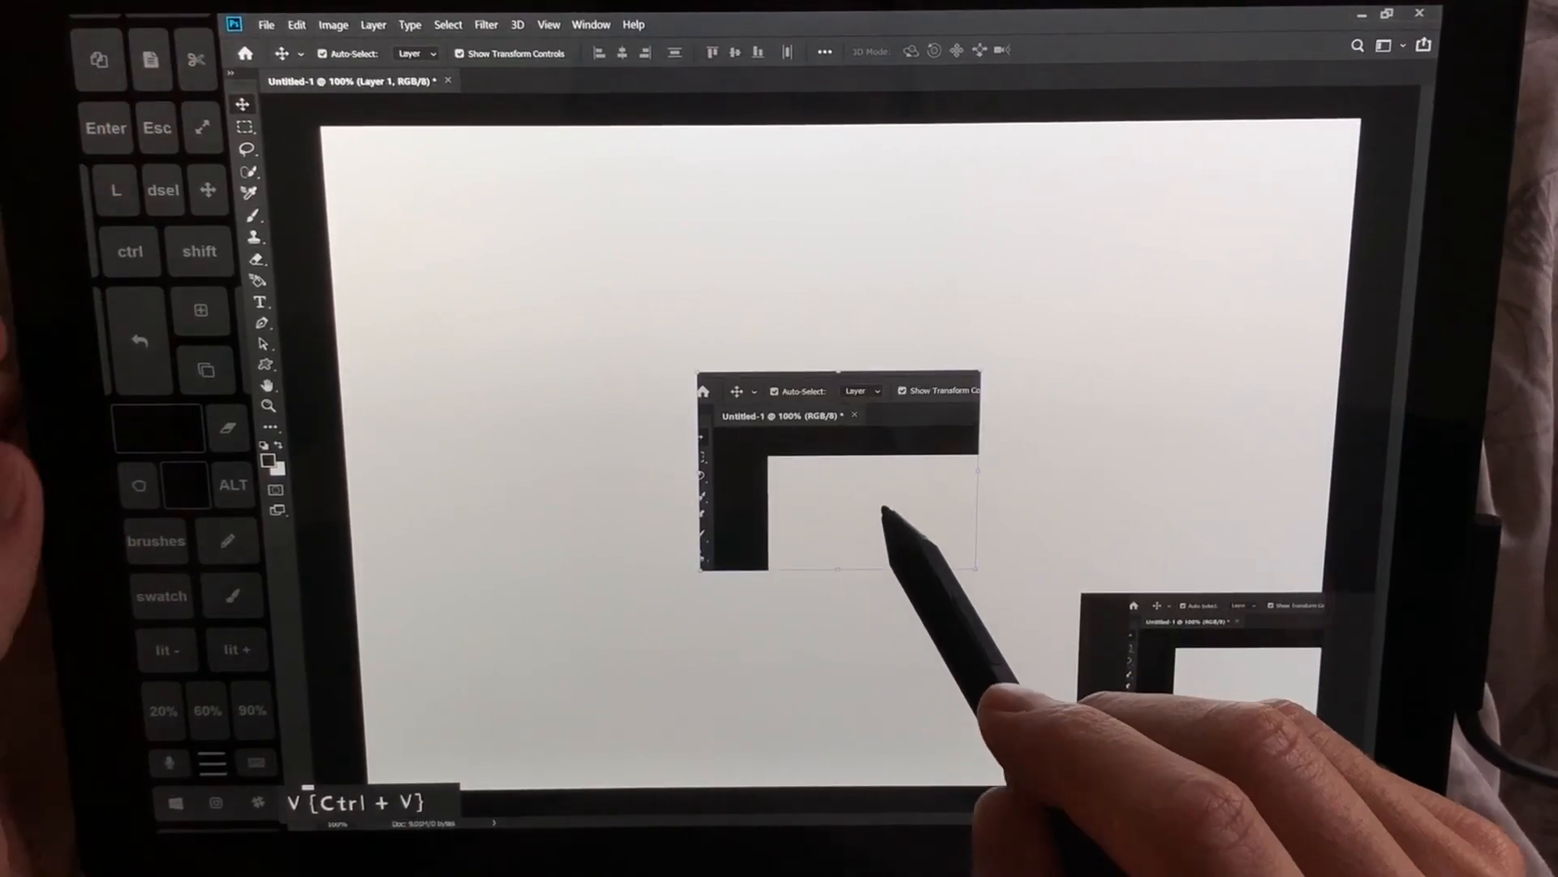